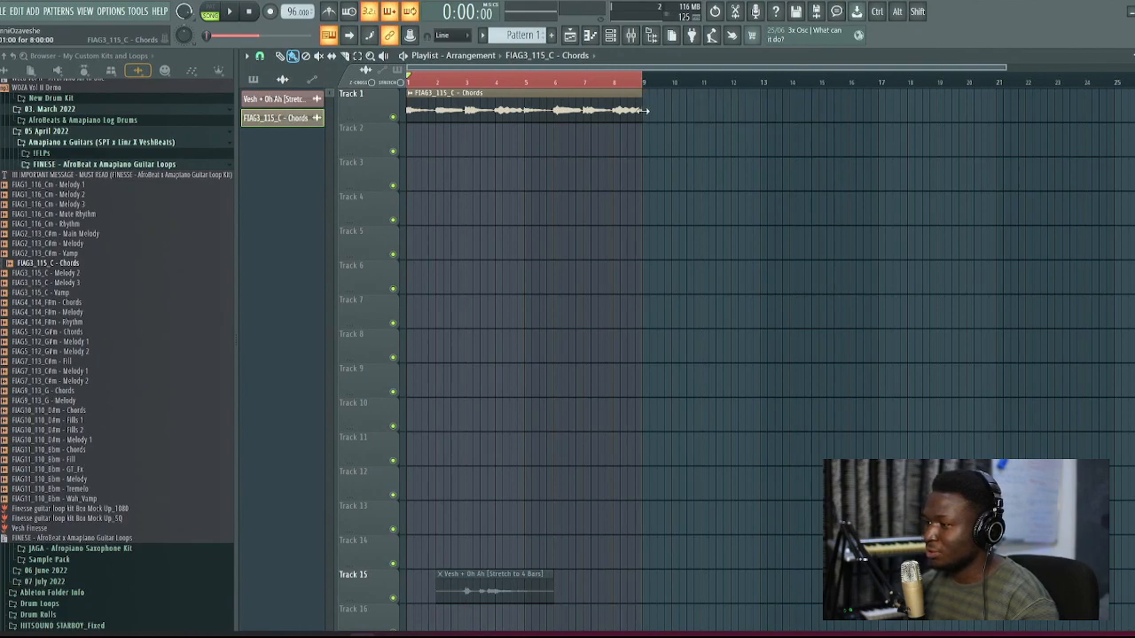
# Step: Create Pattern 1 and place it at bar 1 of Track 2 under the guitar chords
pyautogui.click(228, 10)
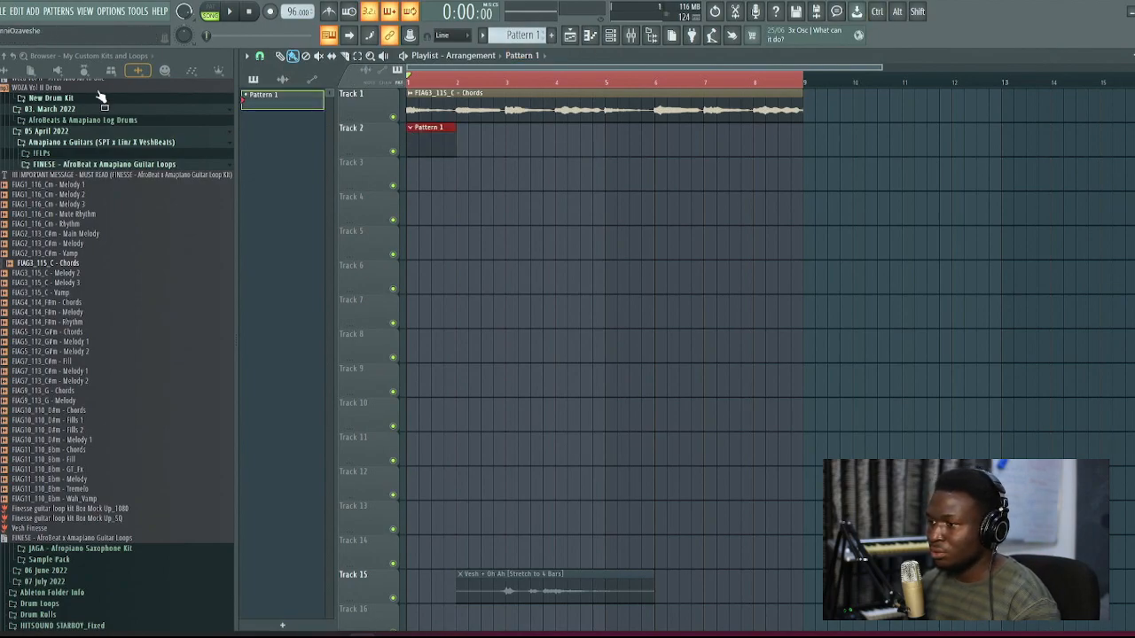
# Step: Load BAHA rim samples from the Afrobeat kit and program a rim-shot groove in Pattern 1
pyautogui.click(5, 174)
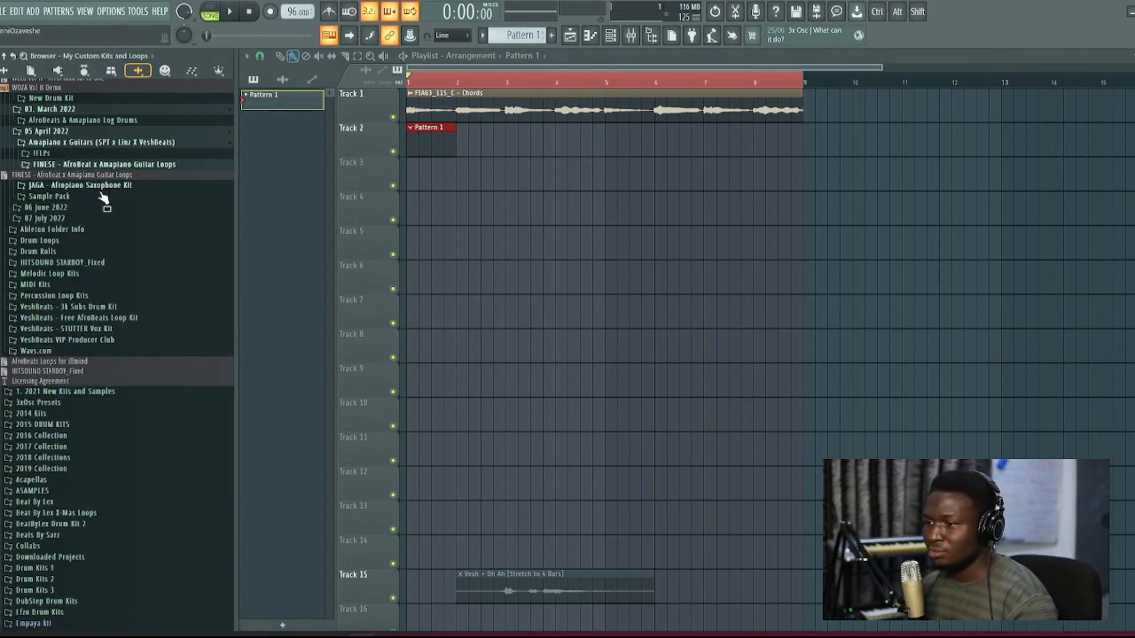
pyautogui.click(20, 206)
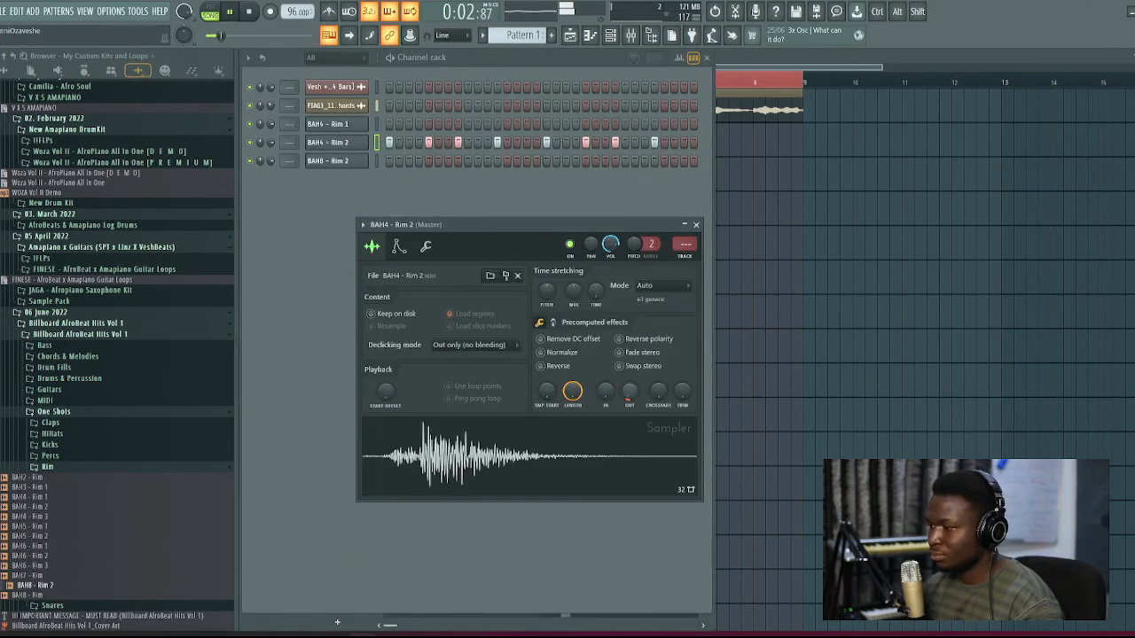
pyautogui.click(425, 247)
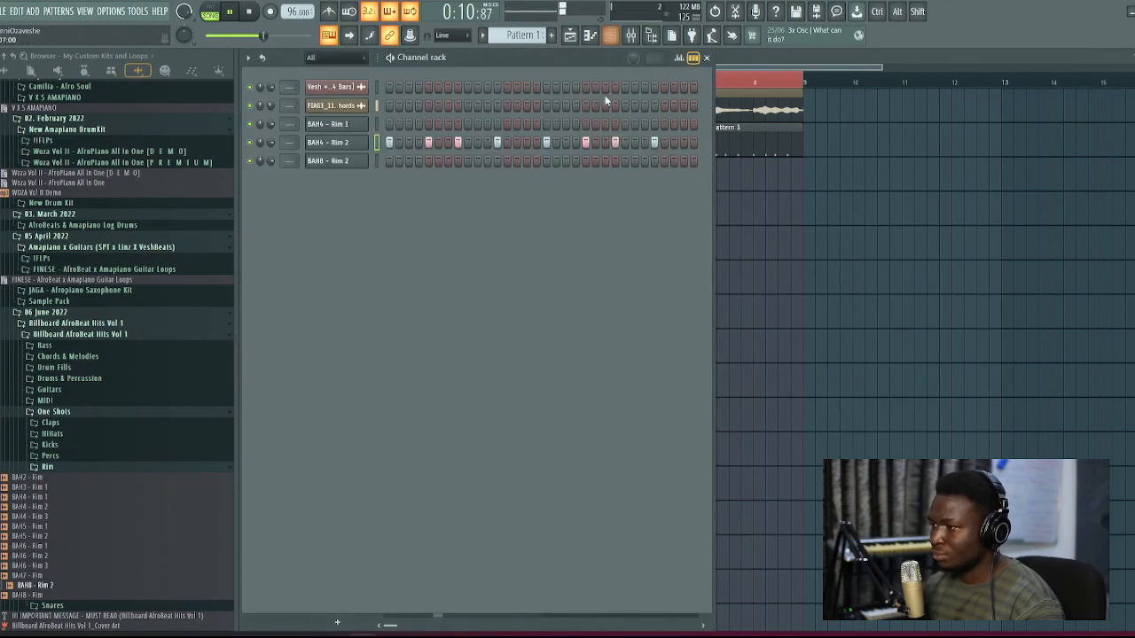
pyautogui.click(328, 160)
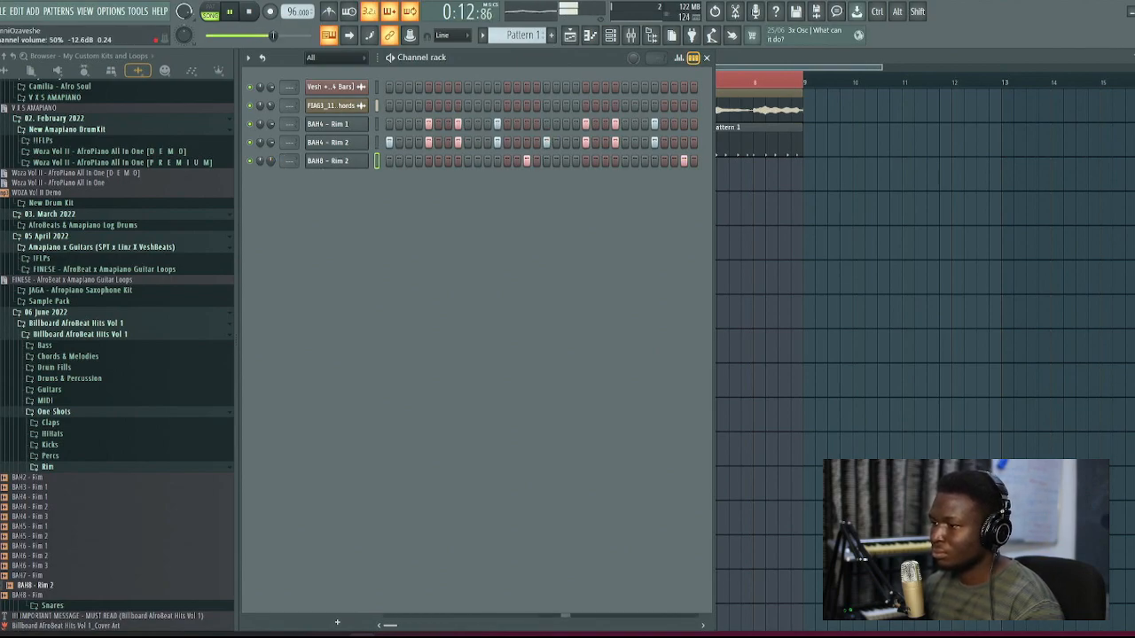
pyautogui.click(326, 160)
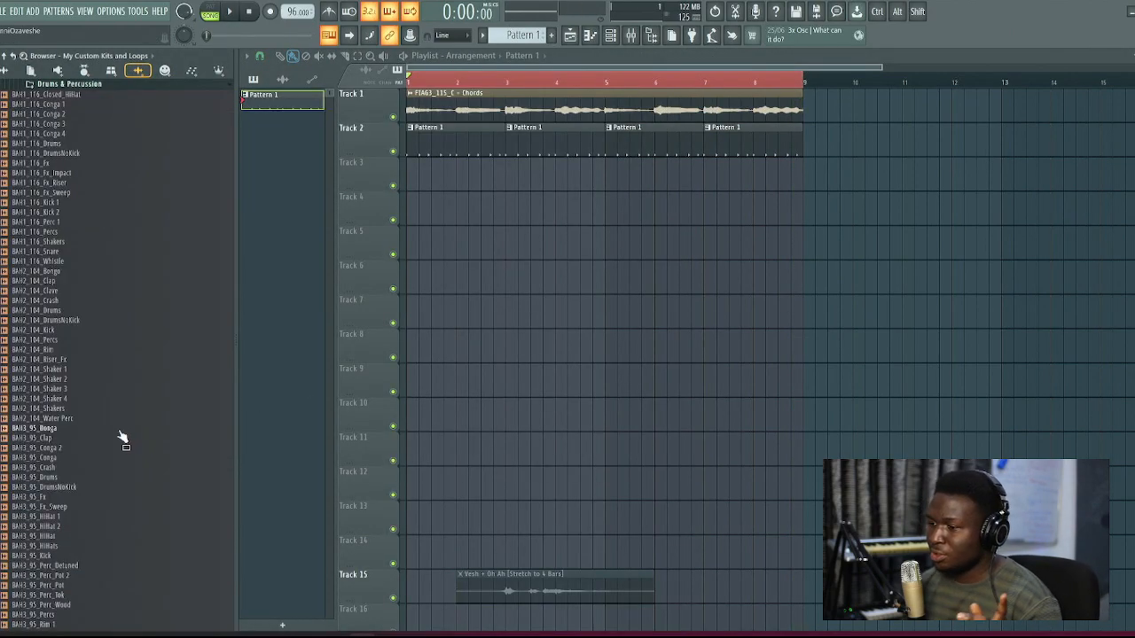
# Step: Paint Pattern 1 along Track 2 and place the BAH5_104_Shakers loop on Track 3
pyautogui.scroll(-3)
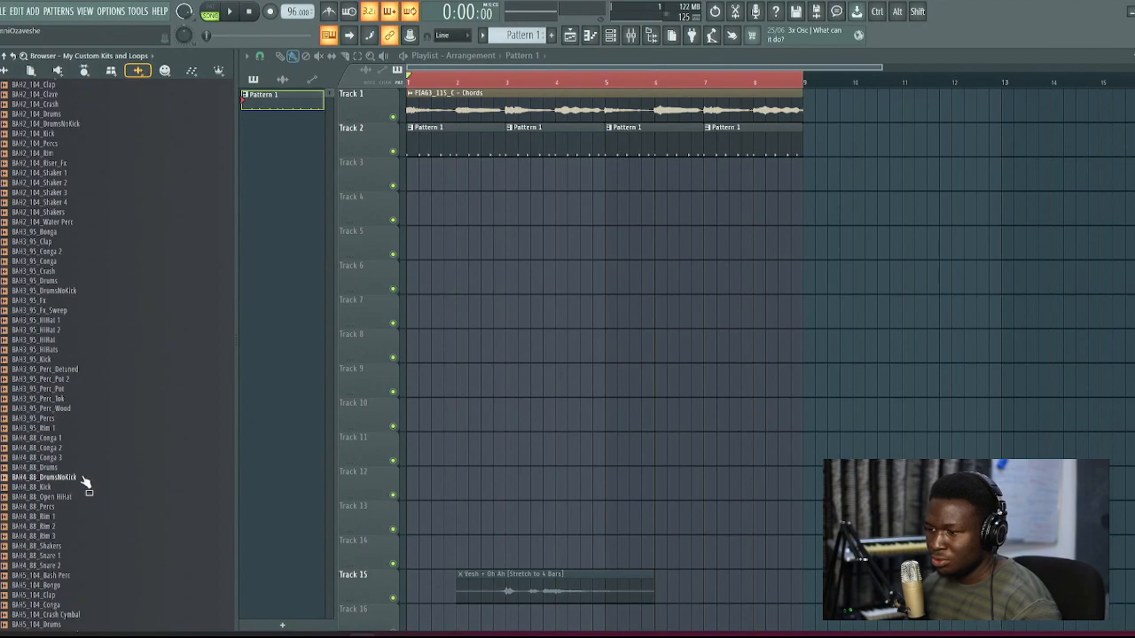
pyautogui.scroll(-3)
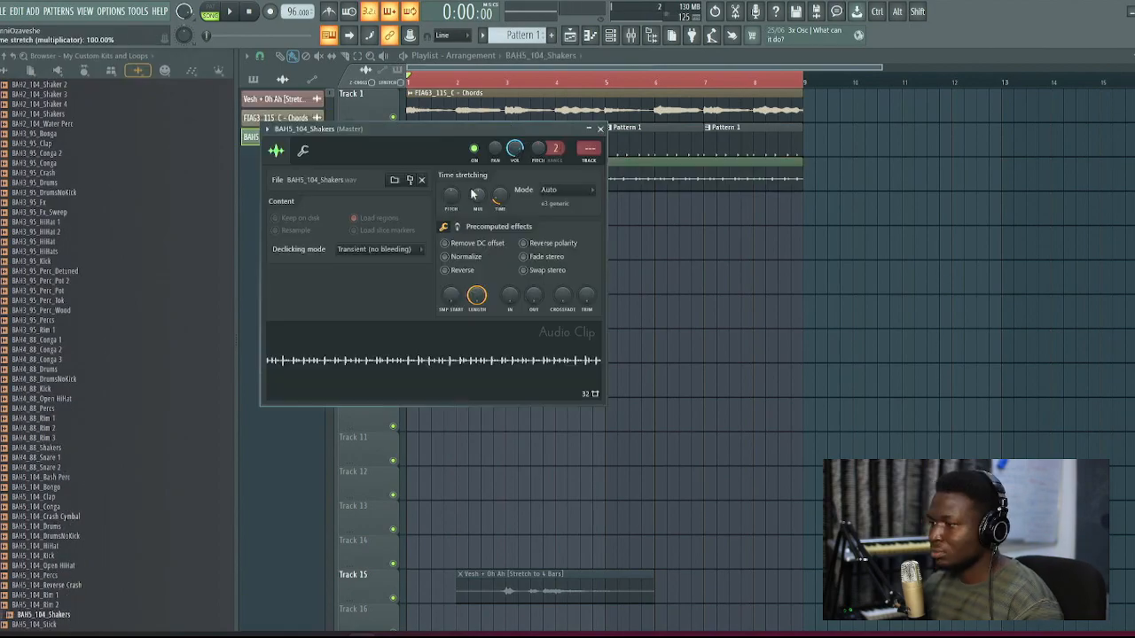
pyautogui.click(231, 11)
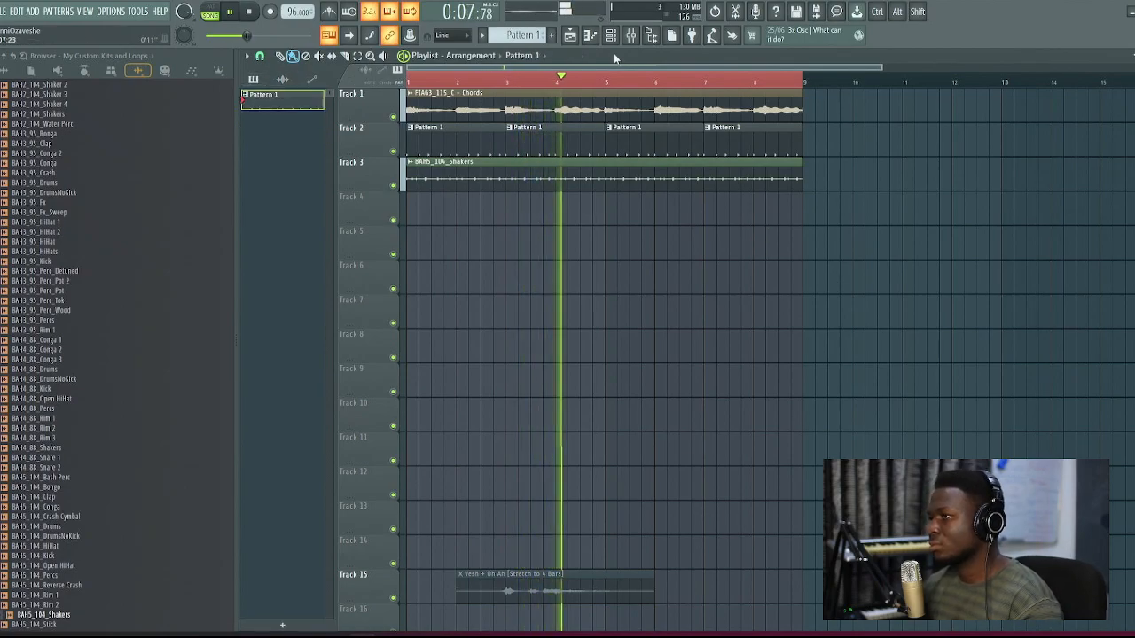
pyautogui.click(610, 35)
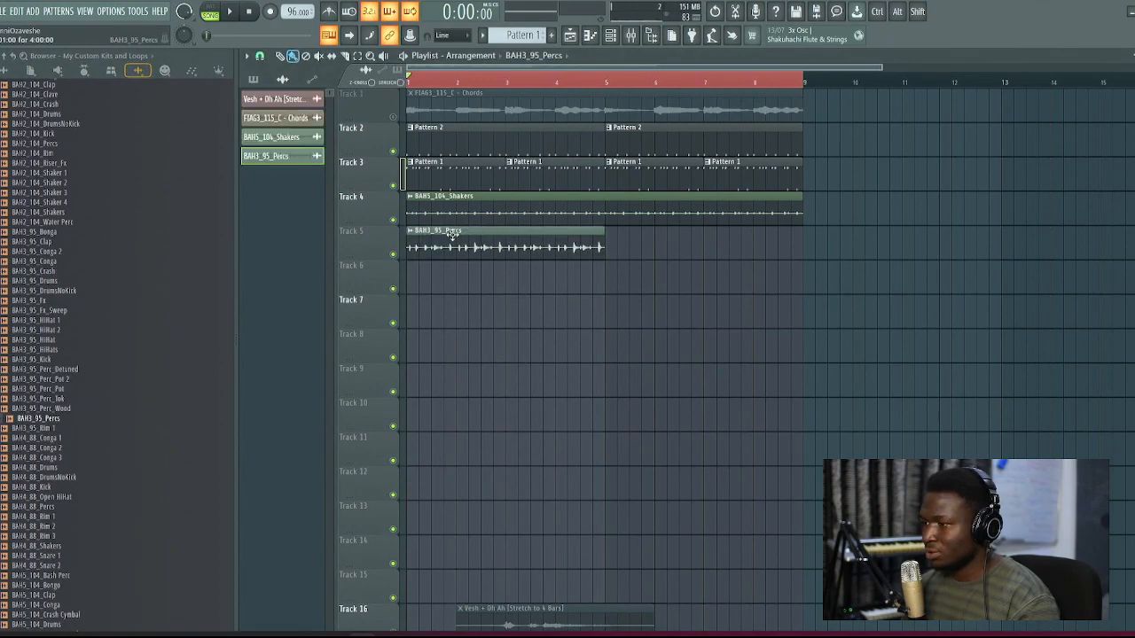
# Step: Band-pass the Percs loop with Pro-Q 3, centring the node around 900 Hz
pyautogui.click(230, 11)
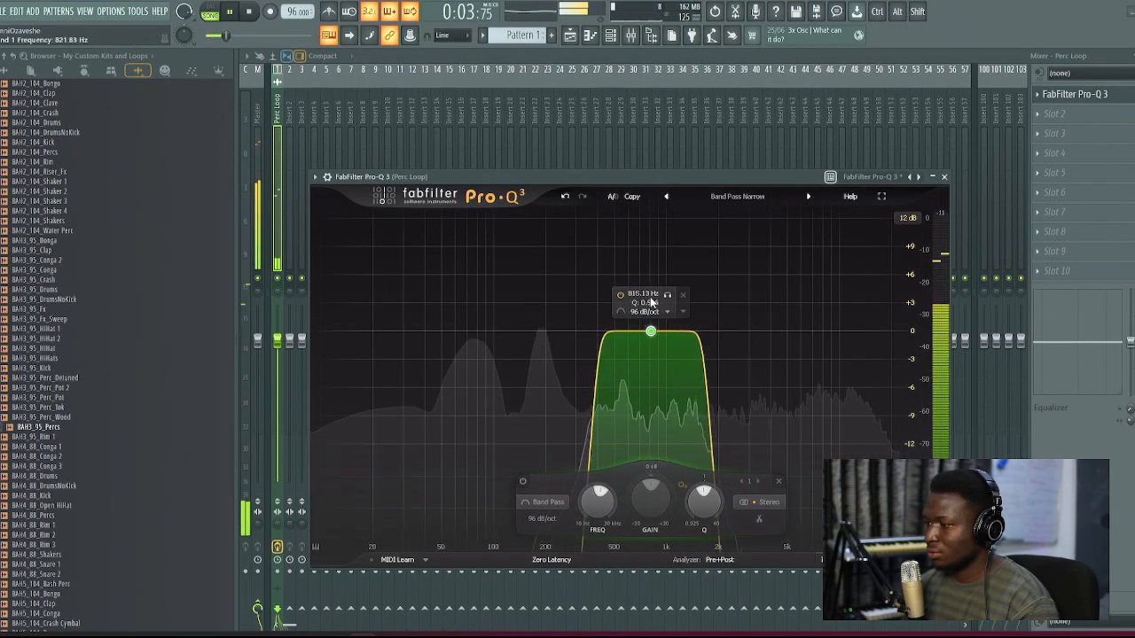
pyautogui.moveTo(653, 333); pyautogui.dragTo(659, 334)
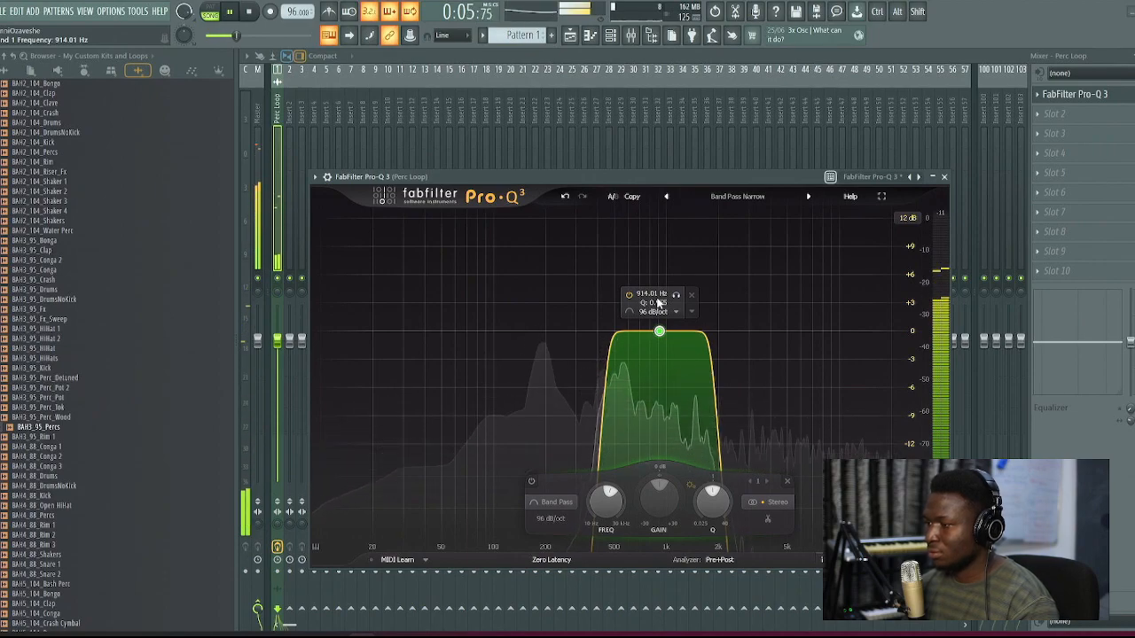
pyautogui.click(943, 178)
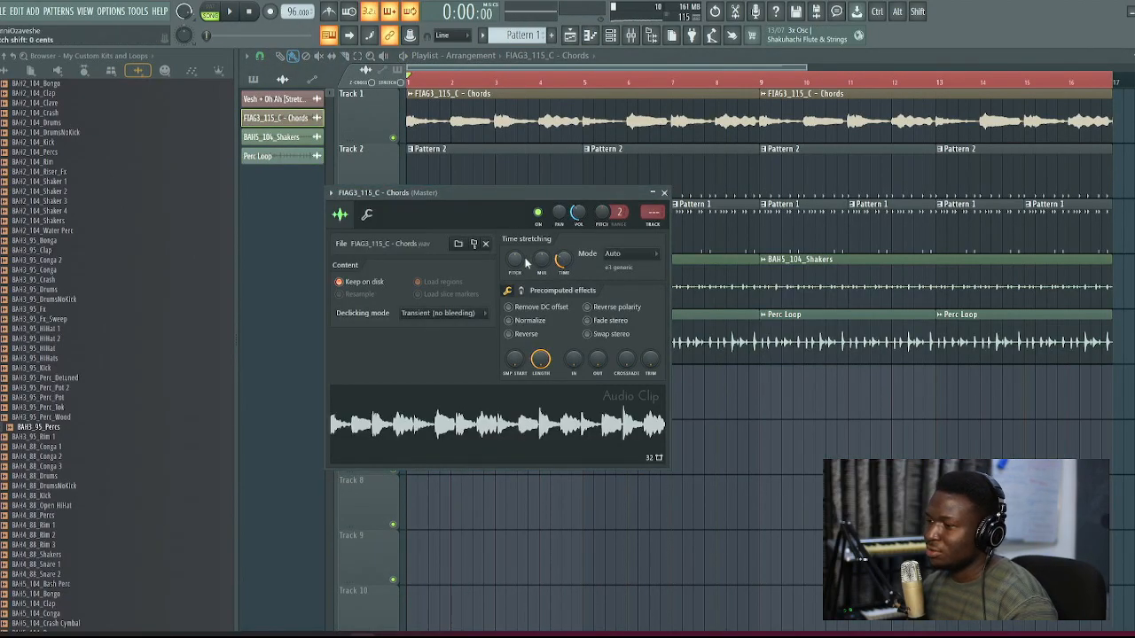
# Step: Lower the FIAGO chords sample's PITCH knob by a few cents
pyautogui.moveTo(515, 259); pyautogui.dragTo(515, 284)
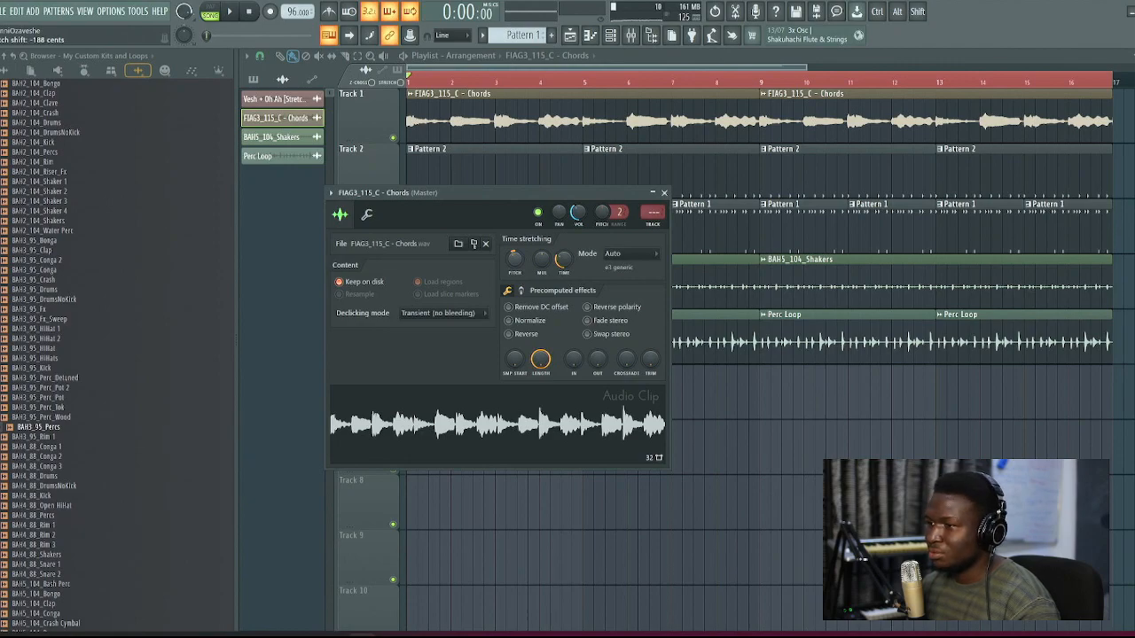
pyautogui.click(231, 10)
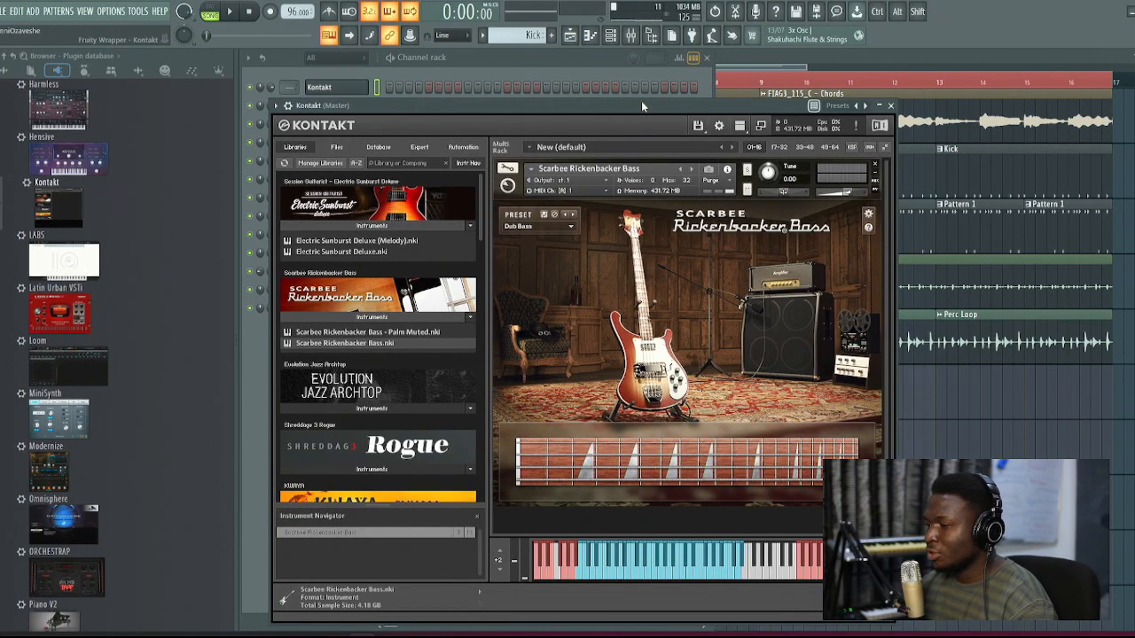
pyautogui.moveTo(542, 237)
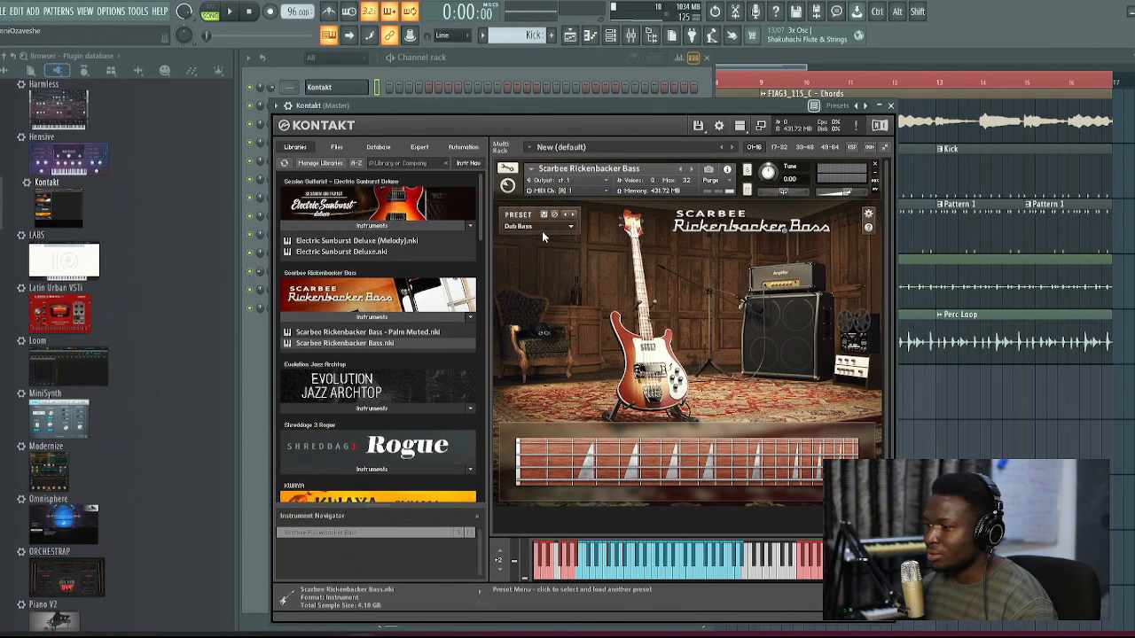
pyautogui.moveTo(879, 124)
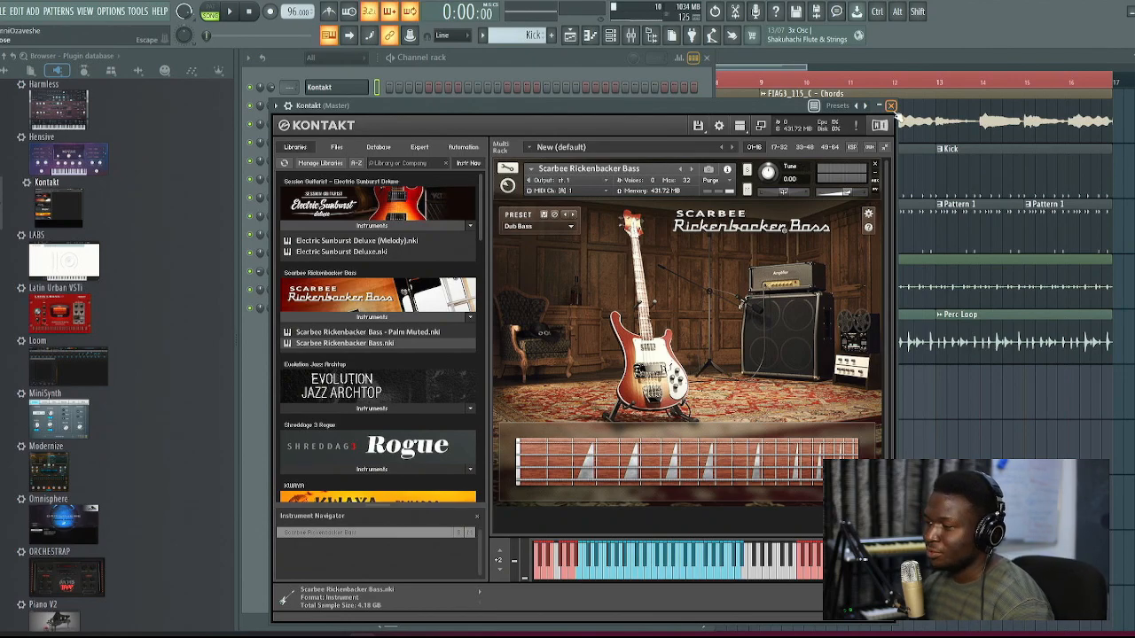
# Step: Load Scarbee Rickenbacker Bass with the Dub Bass preset in a Kontakt channel
pyautogui.click(890, 105)
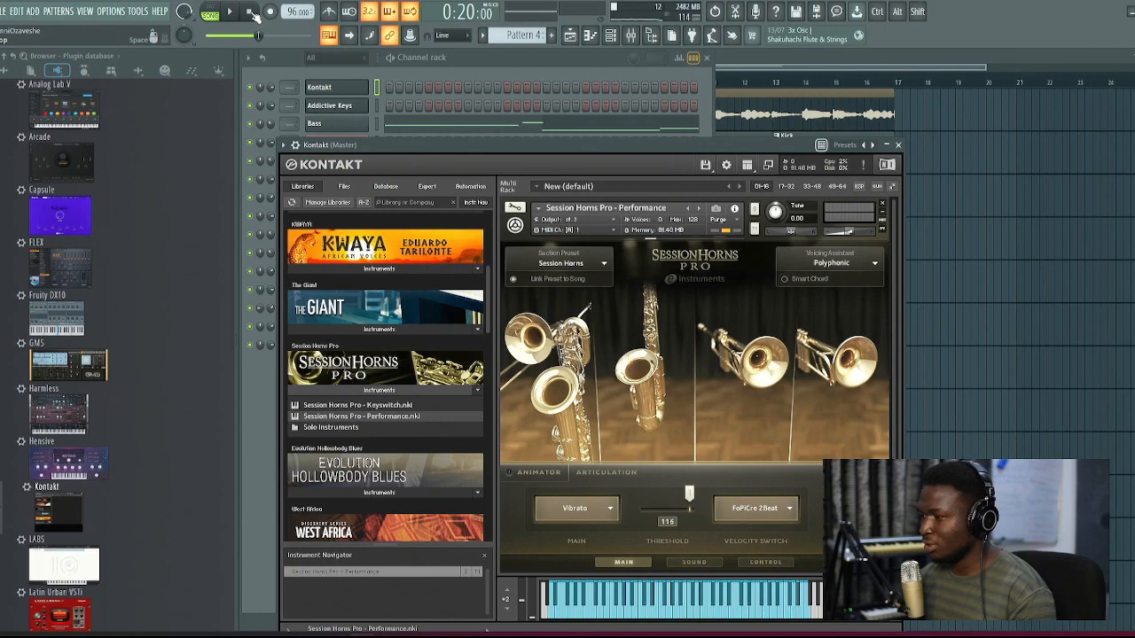
# Step: Load Session Horns Pro – Performance into a new Kontakt channel
pyautogui.click(231, 10)
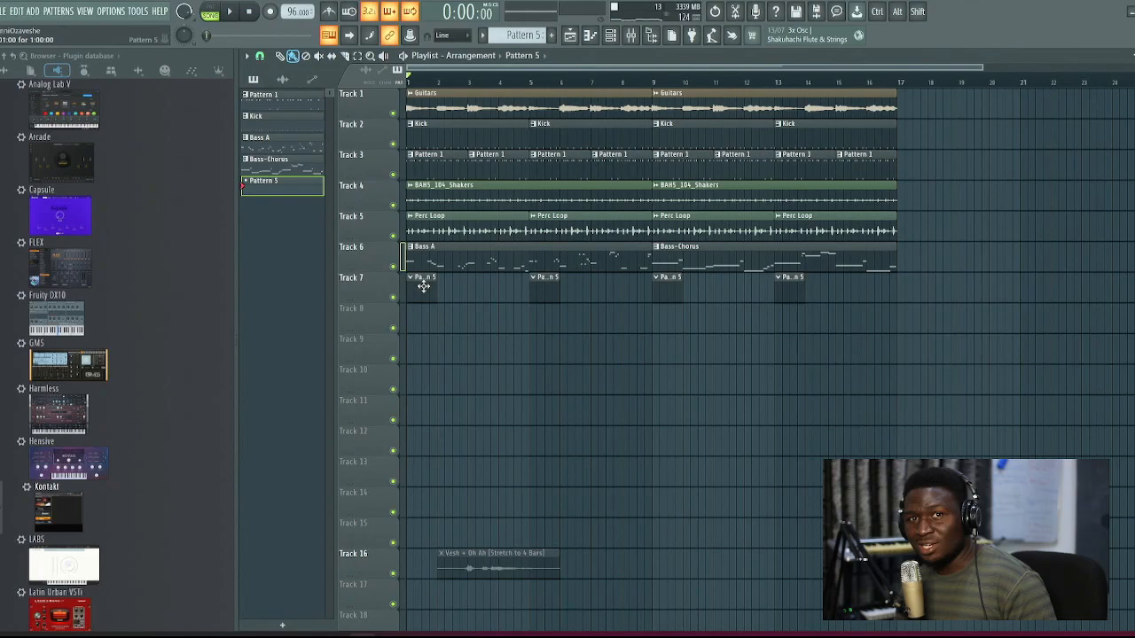
# Step: Paint Pattern 5 at each section along Track 7 of the Playlist
pyautogui.click(230, 11)
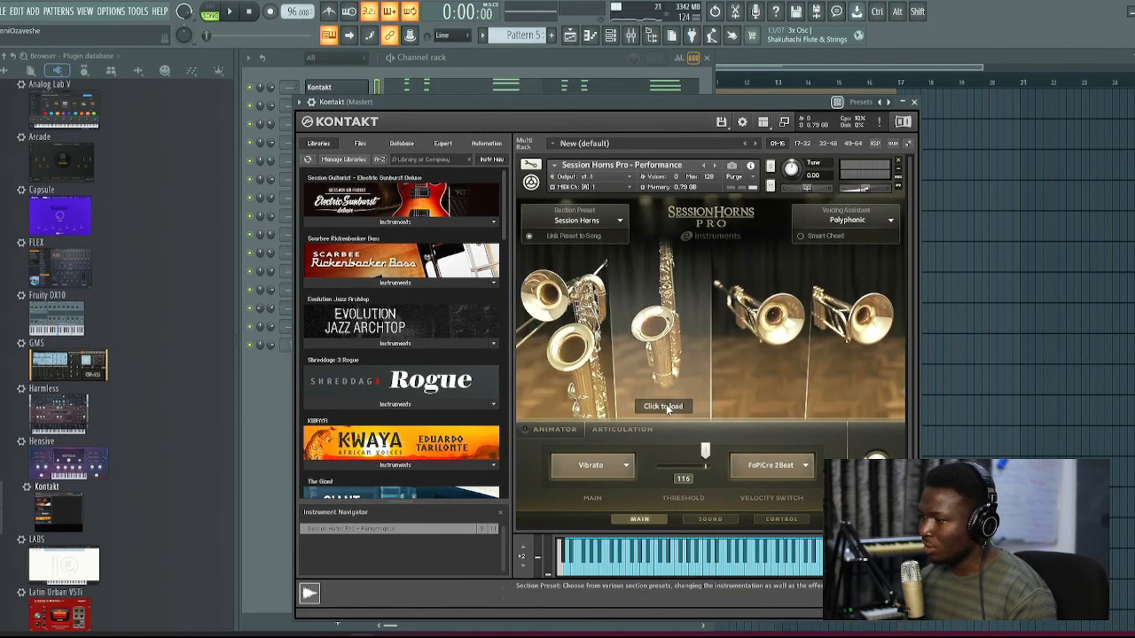
# Step: Finish loading the horn samples and rename the Kontakt channel to 'Brass Section'
pyautogui.click(663, 406)
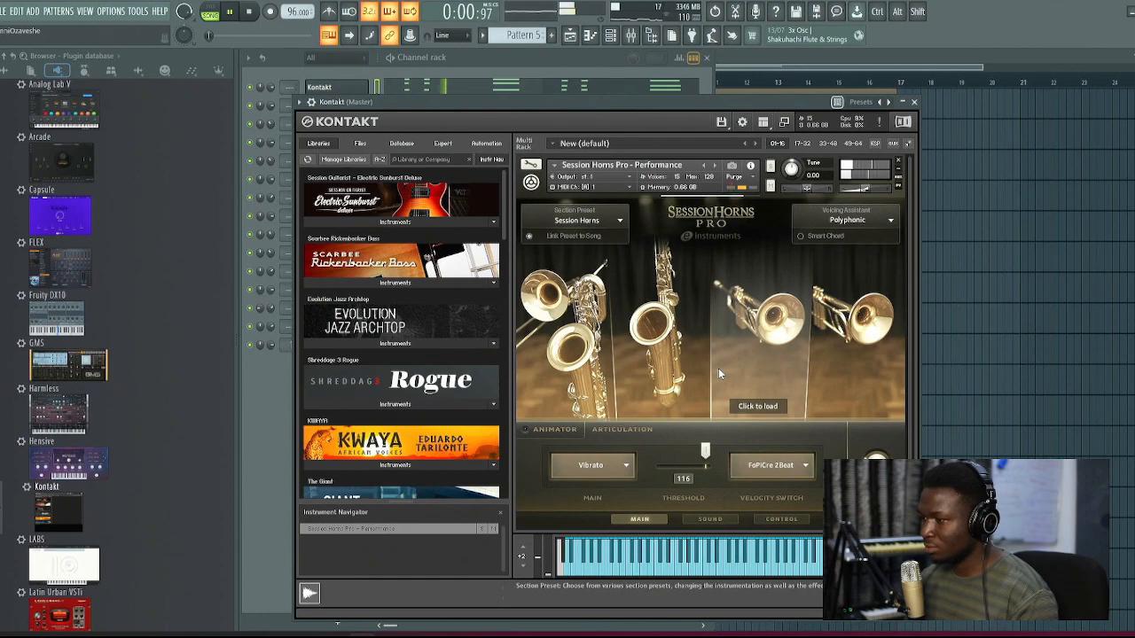
pyautogui.click(757, 406)
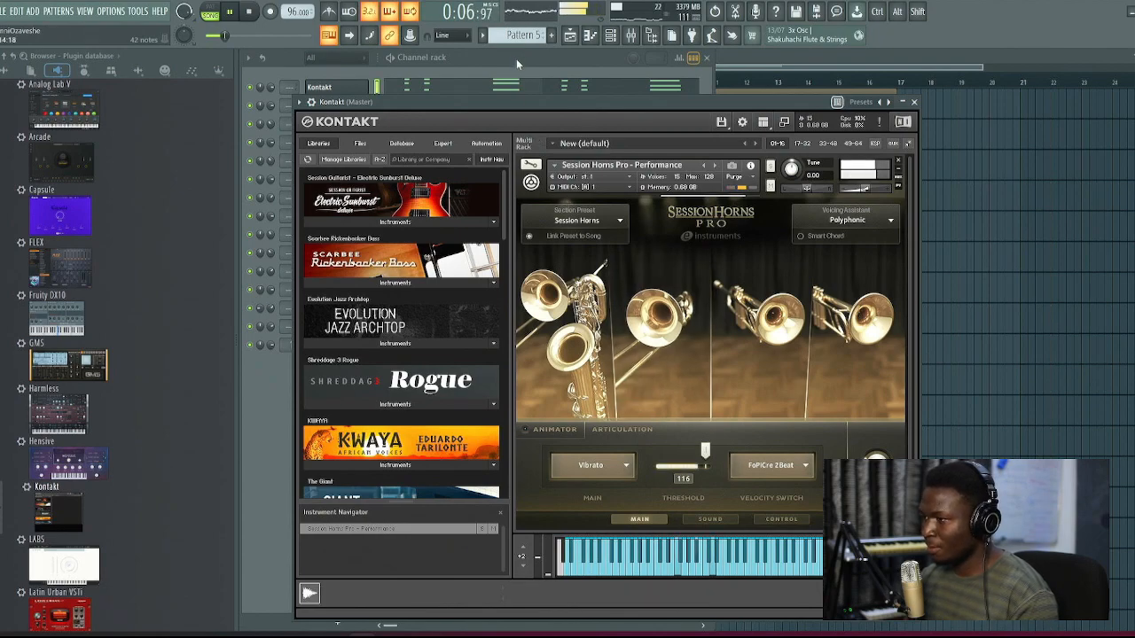
pyautogui.click(913, 101)
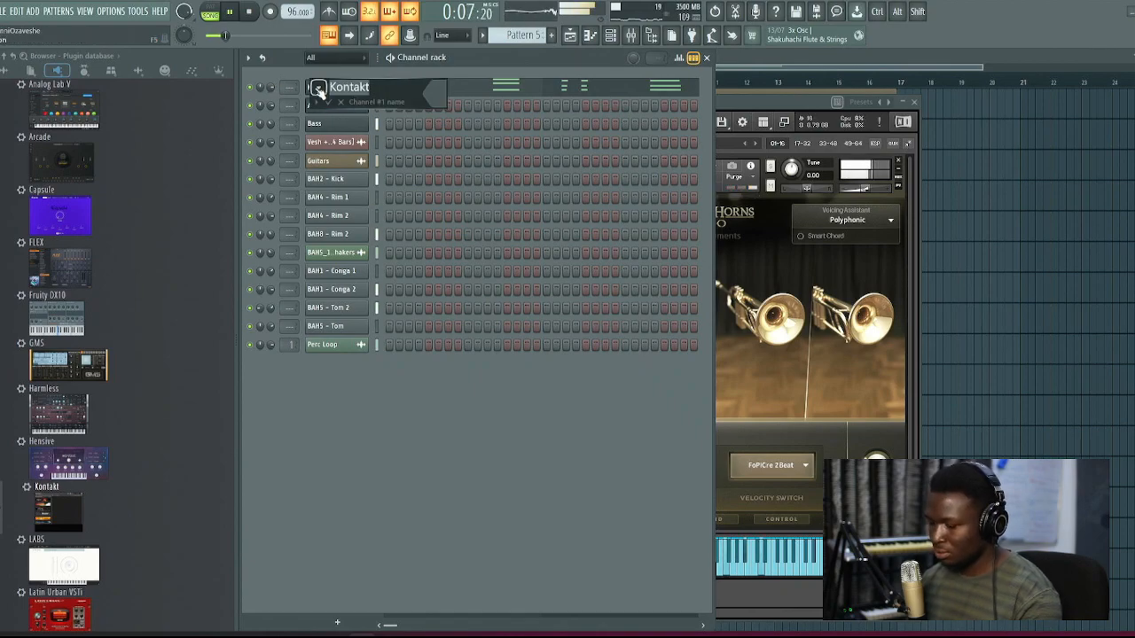
pyautogui.write('Brass Se')
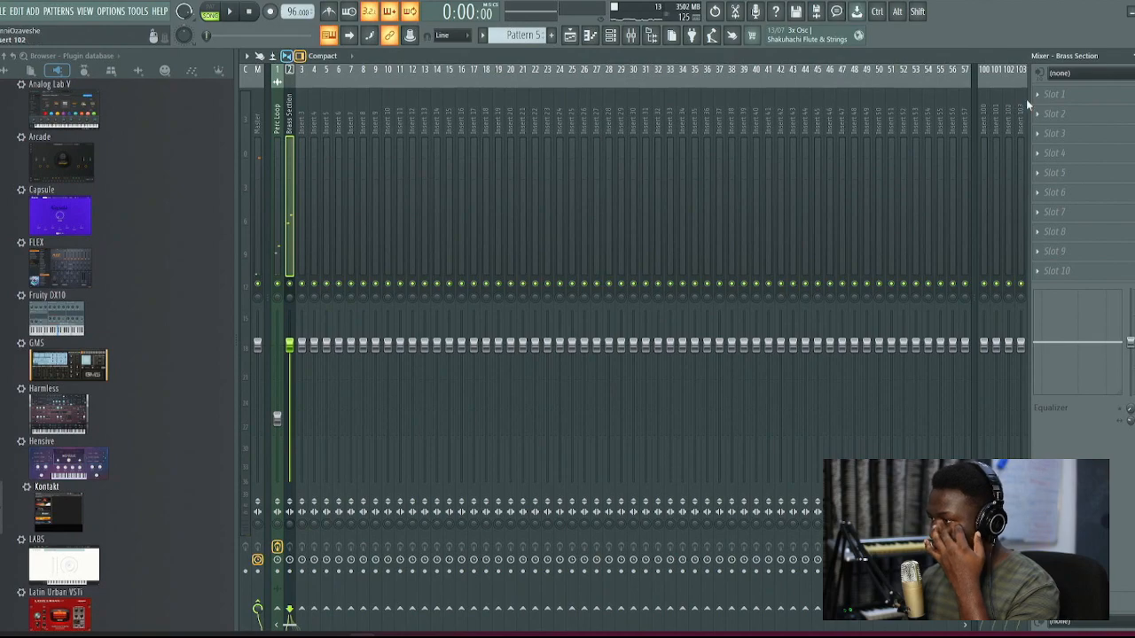
# Step: Add an 'Intro' marker at the start of the Playlist timeline
pyautogui.click(1053, 94)
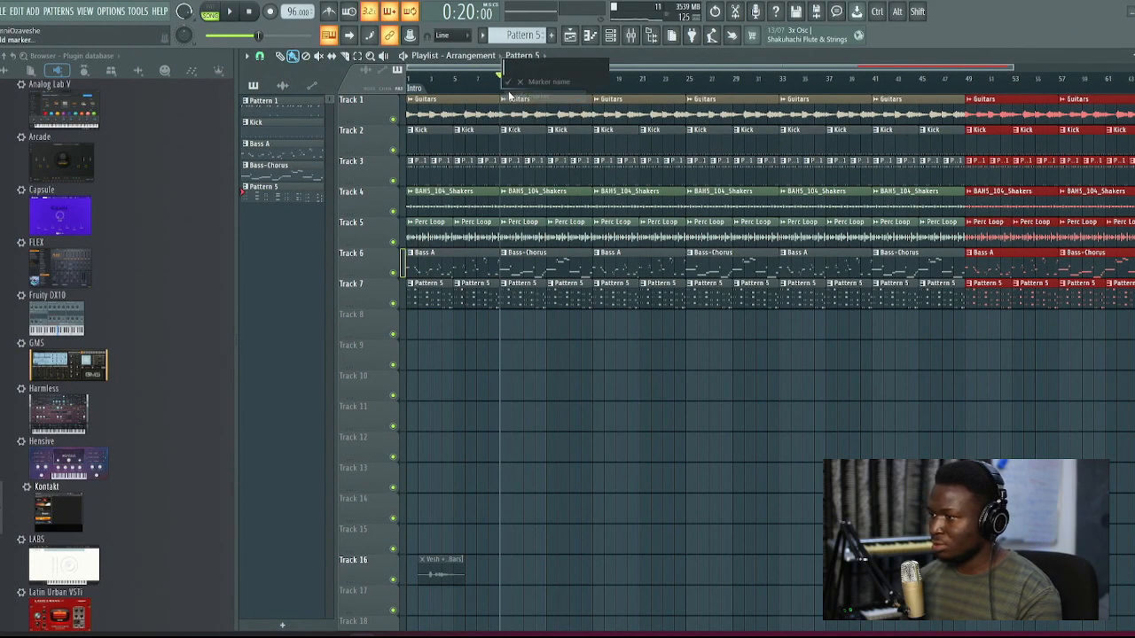
# Step: Name markers Pre-Chorus and Chorus, then add the Verse and Outro markers further along the timeline
pyautogui.write('Pre-Chorus')
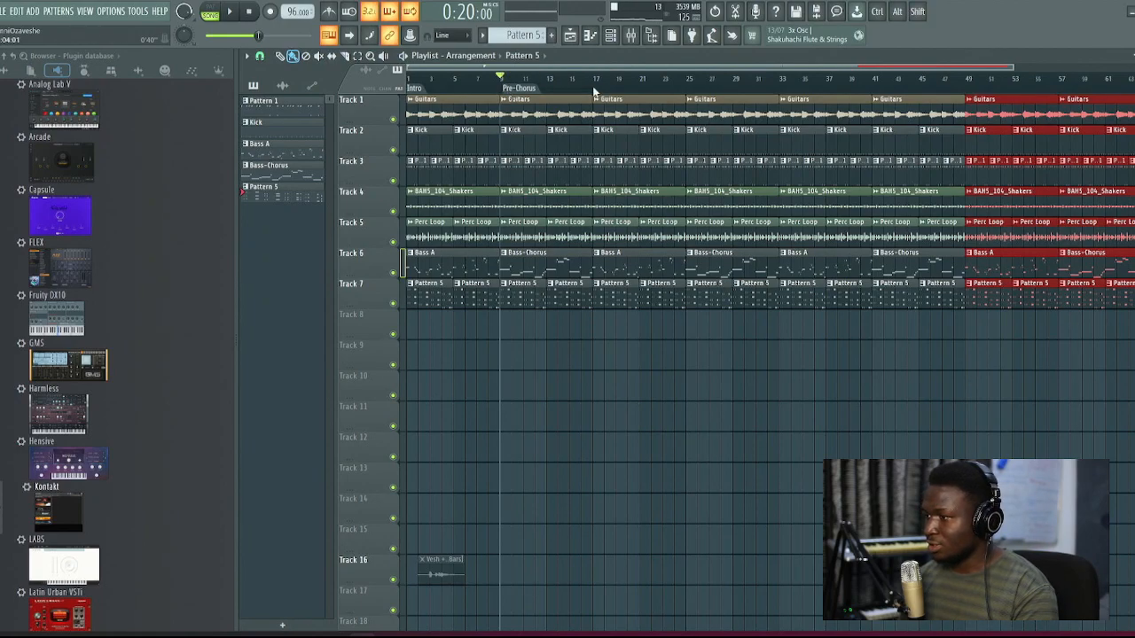
pyautogui.write('Chorus')
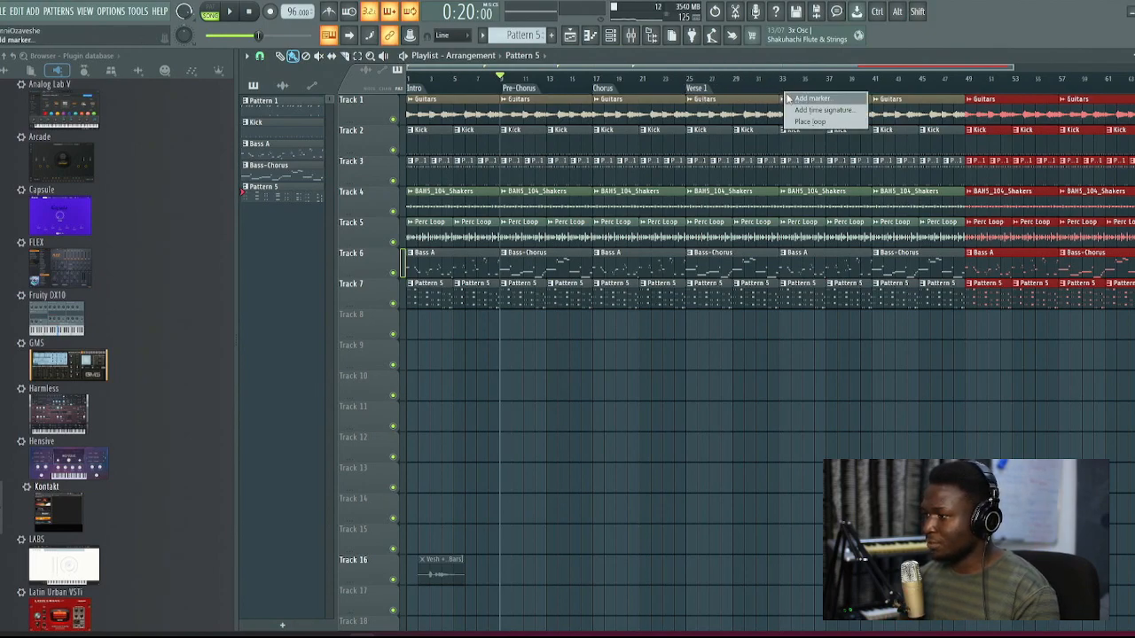
pyautogui.click(812, 97)
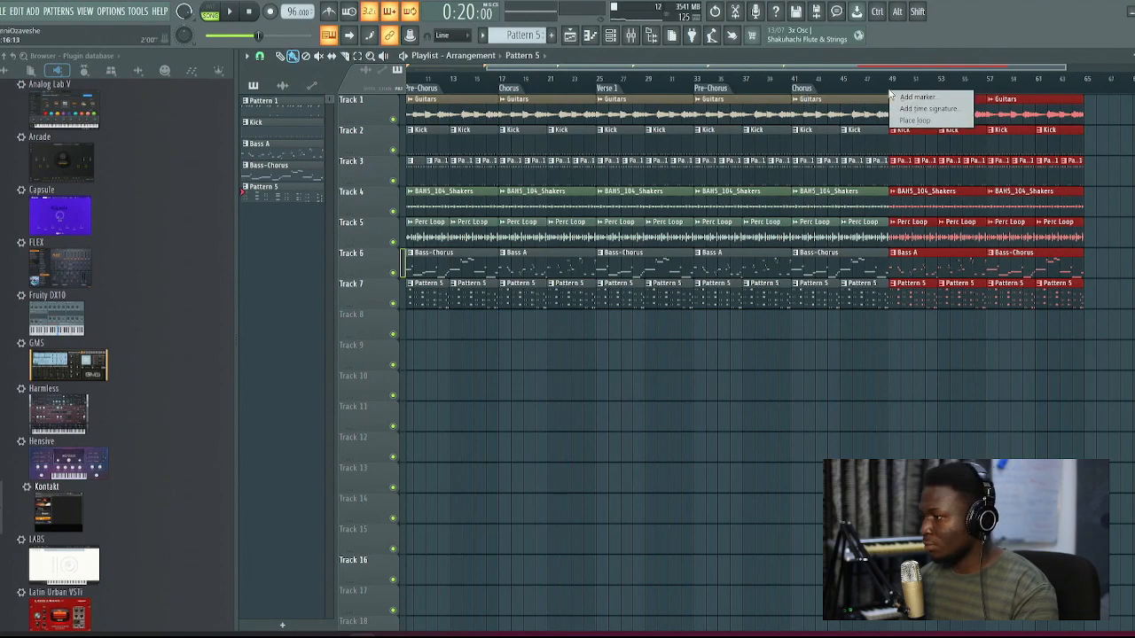
pyautogui.click(919, 95)
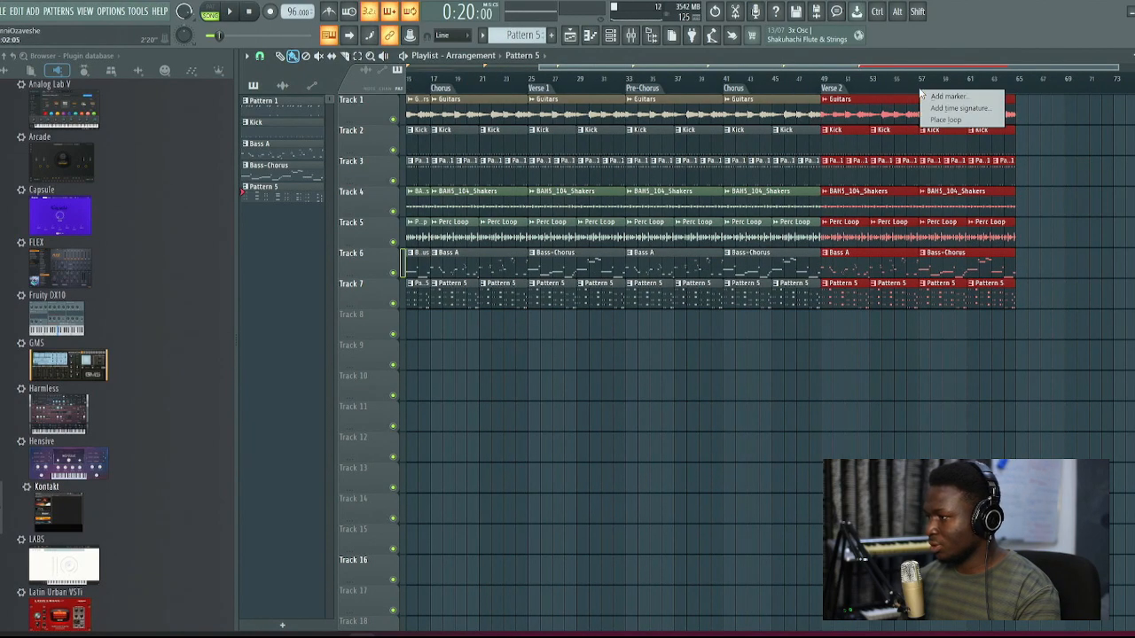
pyautogui.click(949, 96)
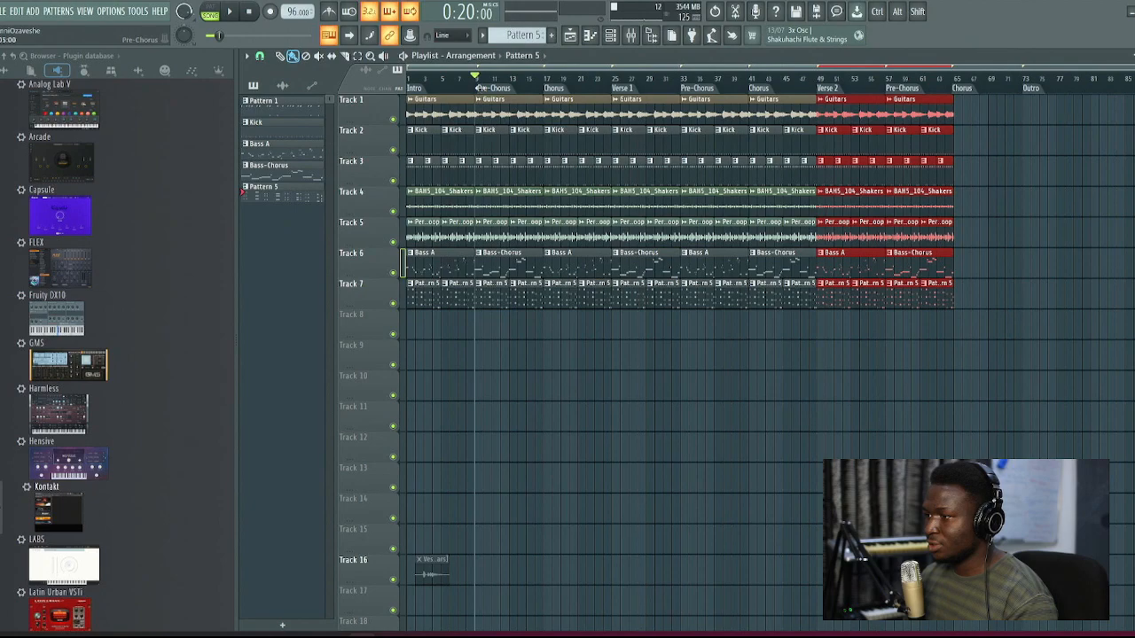
# Step: Delete the unwanted first Pre-Chorus marker and clear clips to open breaks in the drums and bass
pyautogui.rightClick(479, 89)
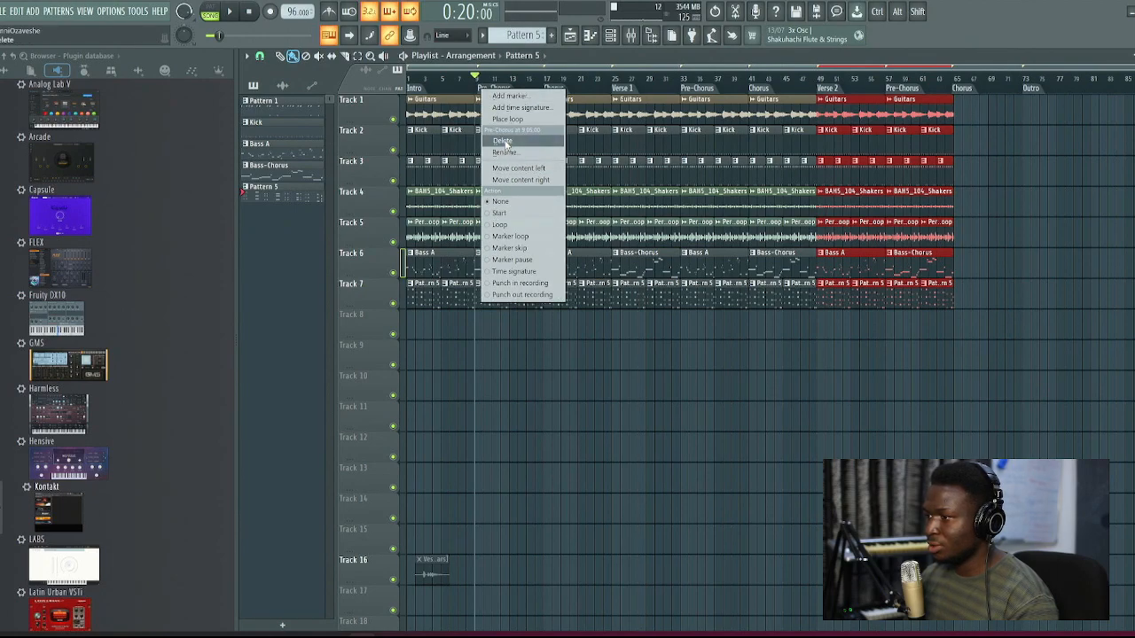
pyautogui.click(504, 142)
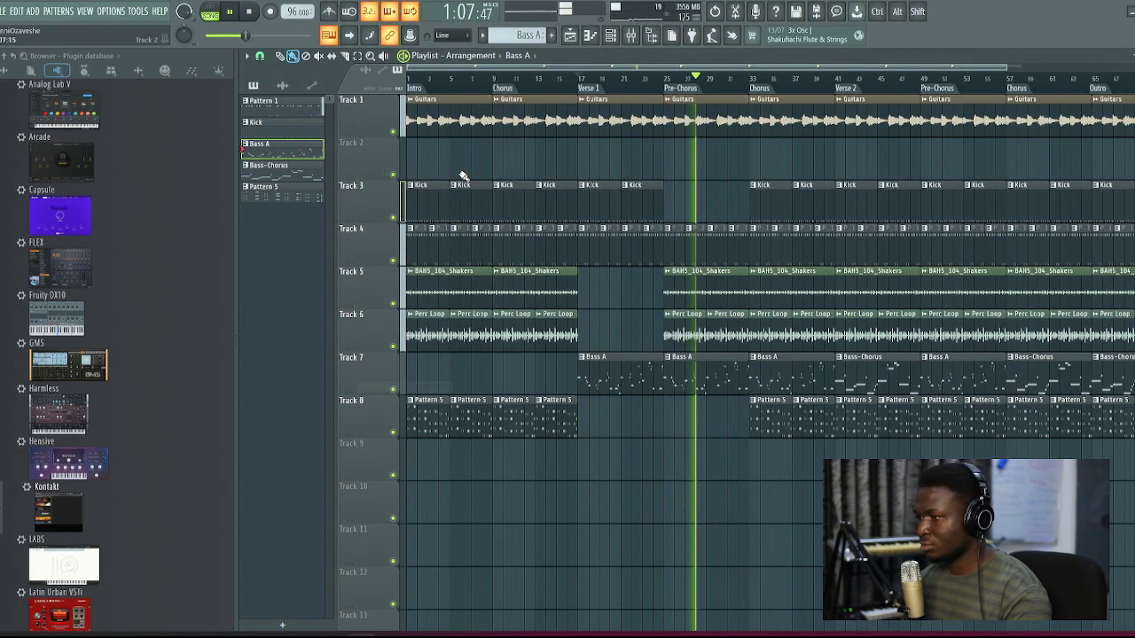
pyautogui.click(138, 71)
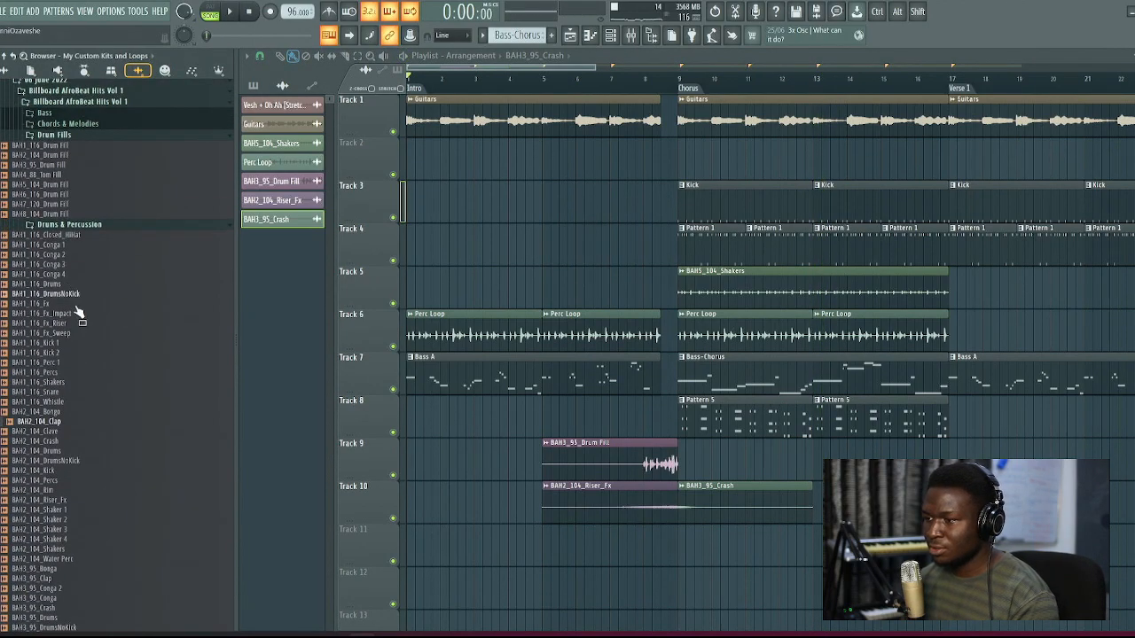
# Step: Drop a clap sample onto an empty track and pick an FX sample from the Billboard Afrobeat kit
pyautogui.click(163, 71)
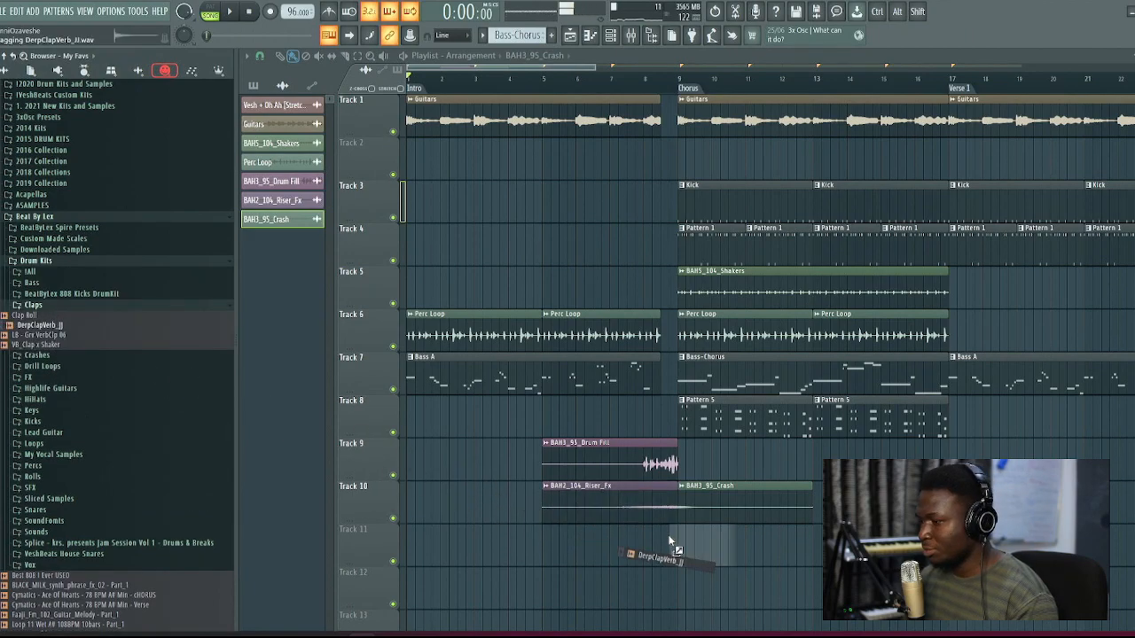
pyautogui.click(229, 11)
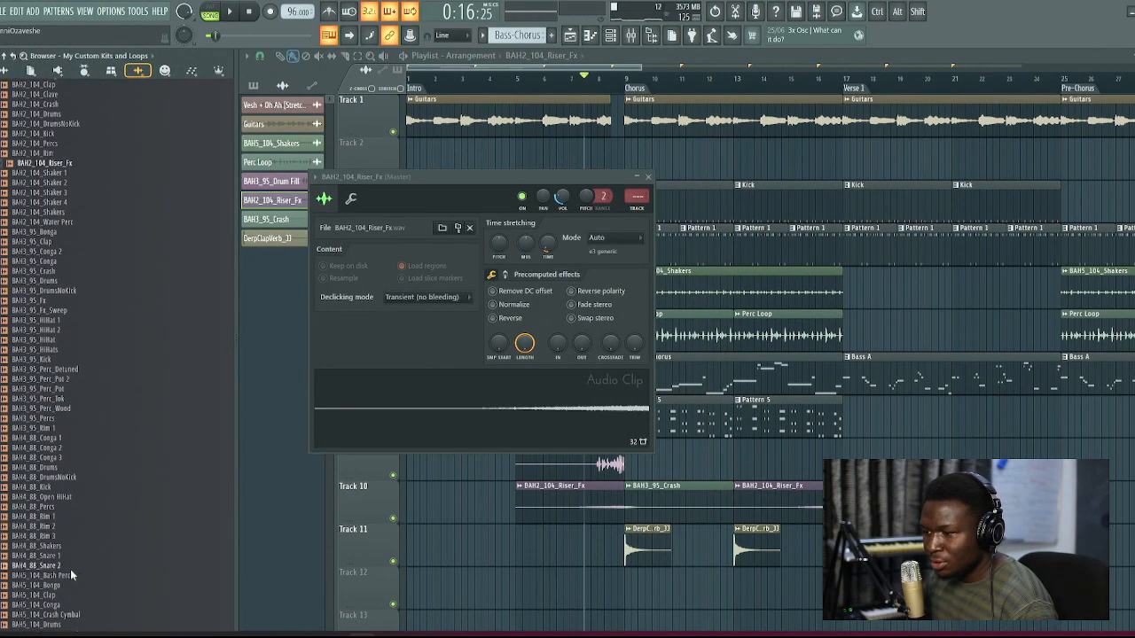
pyautogui.scroll(-3)
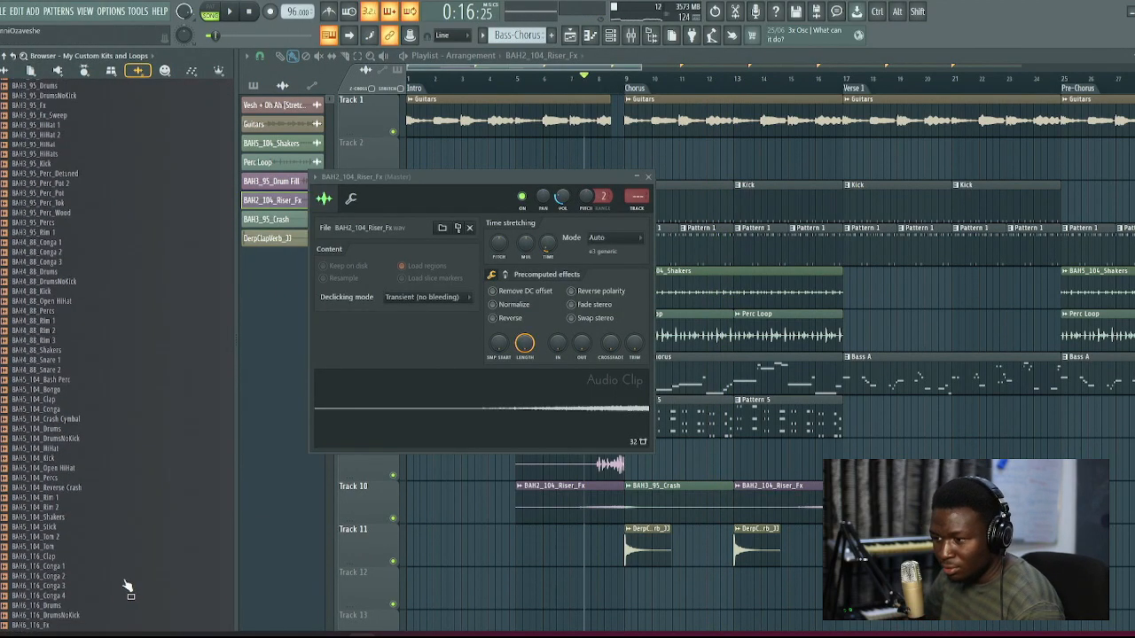
pyautogui.scroll(-3)
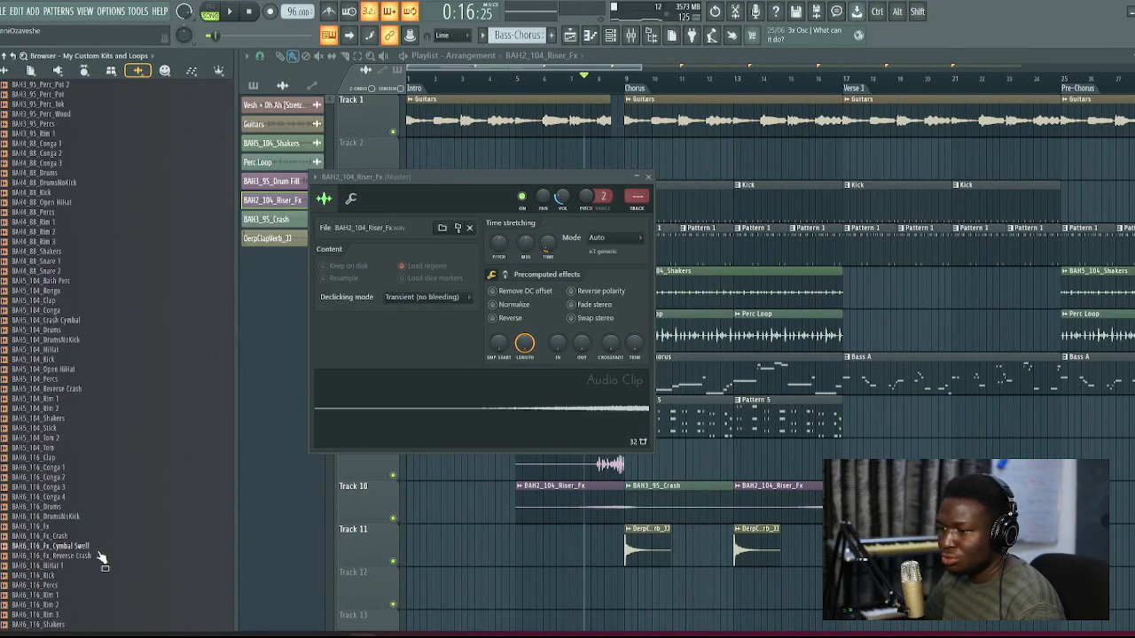
pyautogui.click(647, 175)
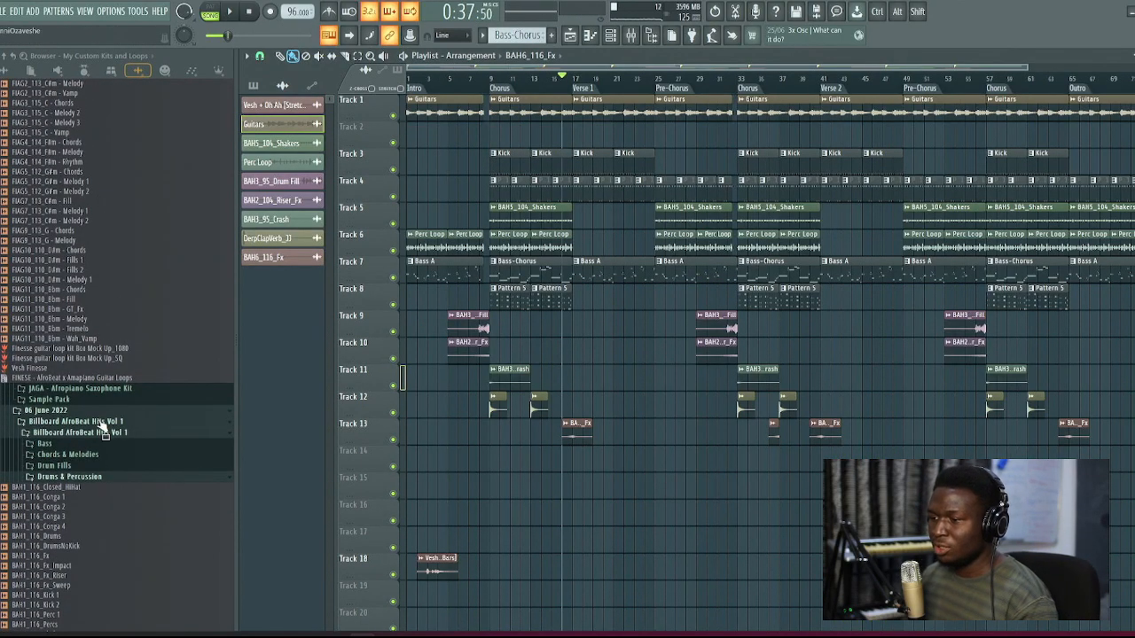
# Step: Add the Chords and Melody patterns and a FabFilter Pro-Q 3 Mix level automation clip beneath the guitars
pyautogui.rightClick(352, 126)
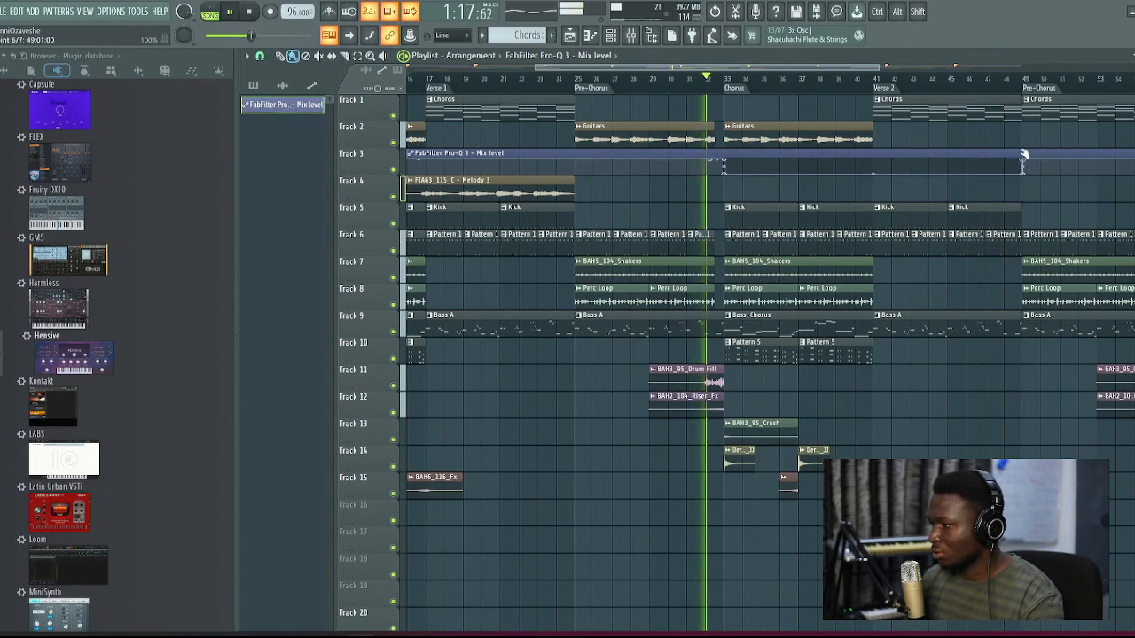
pyautogui.rightClick(724, 169)
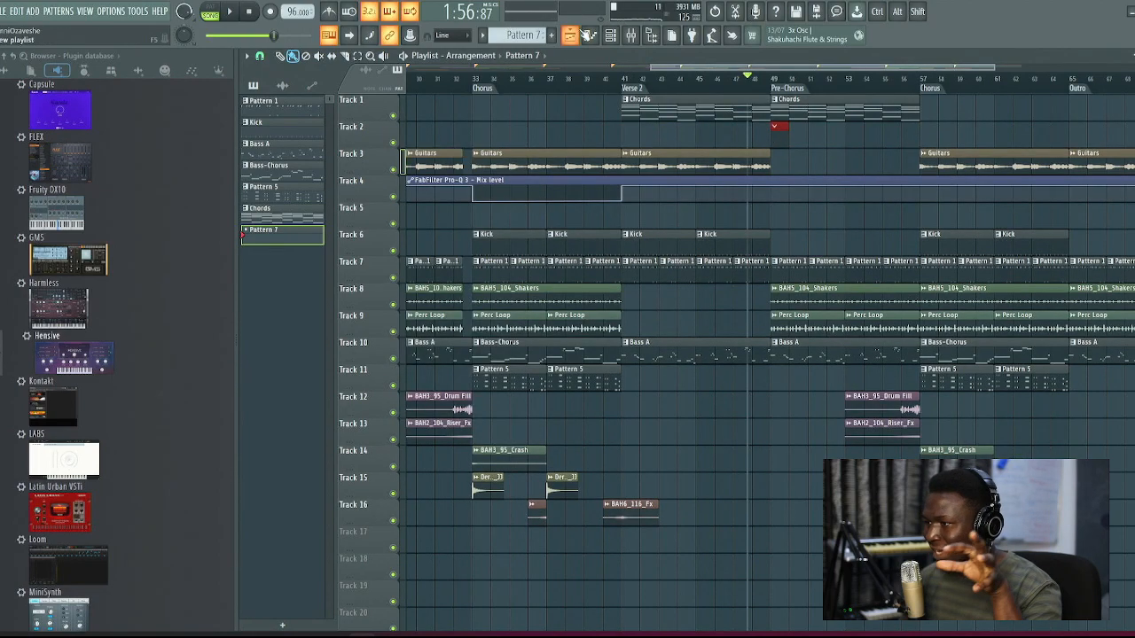
# Step: Browse the instrument channel list to load Omnisphere onto a new channel
pyautogui.click(610, 36)
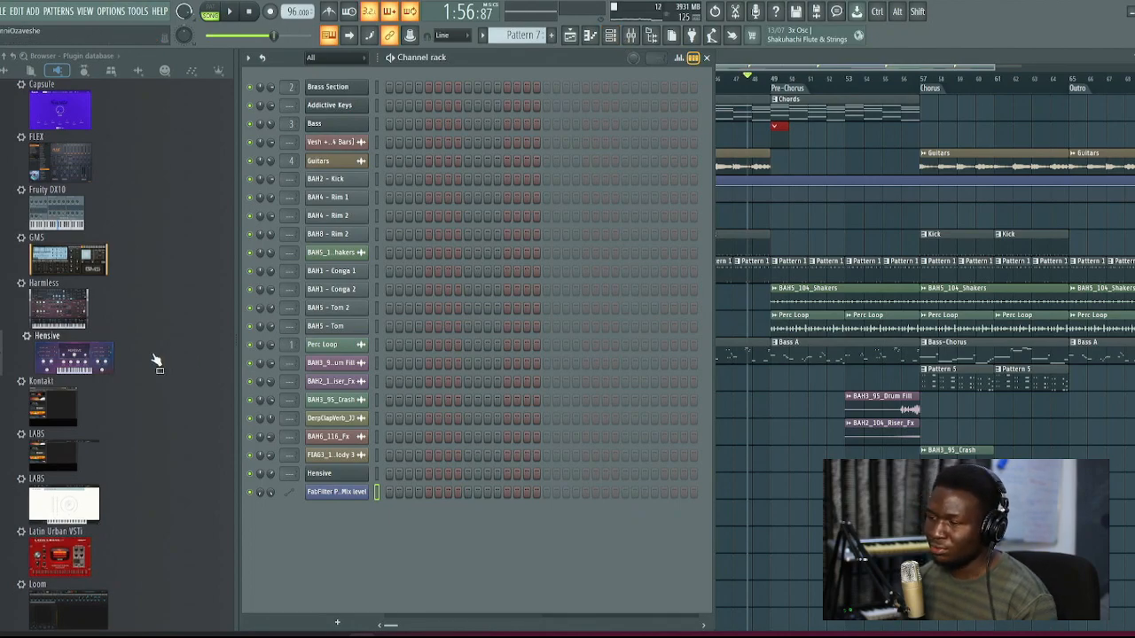
pyautogui.scroll(-3)
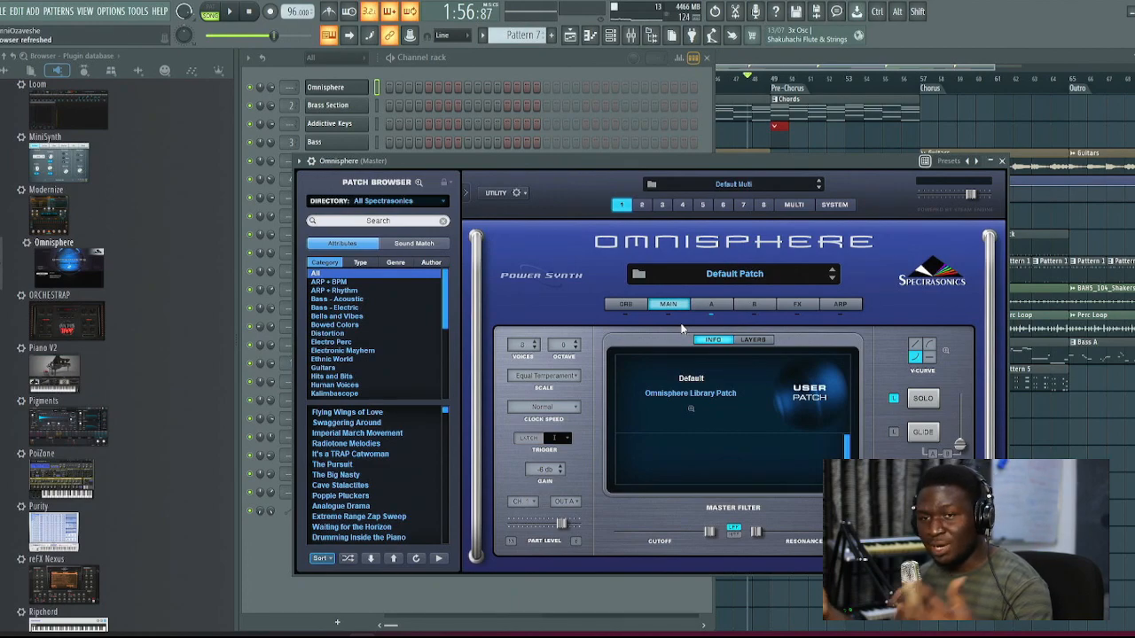
# Step: Close Omnisphere and place a Pattern 7 clip on Track 2 near the end of the arrangement
pyautogui.click(383, 201)
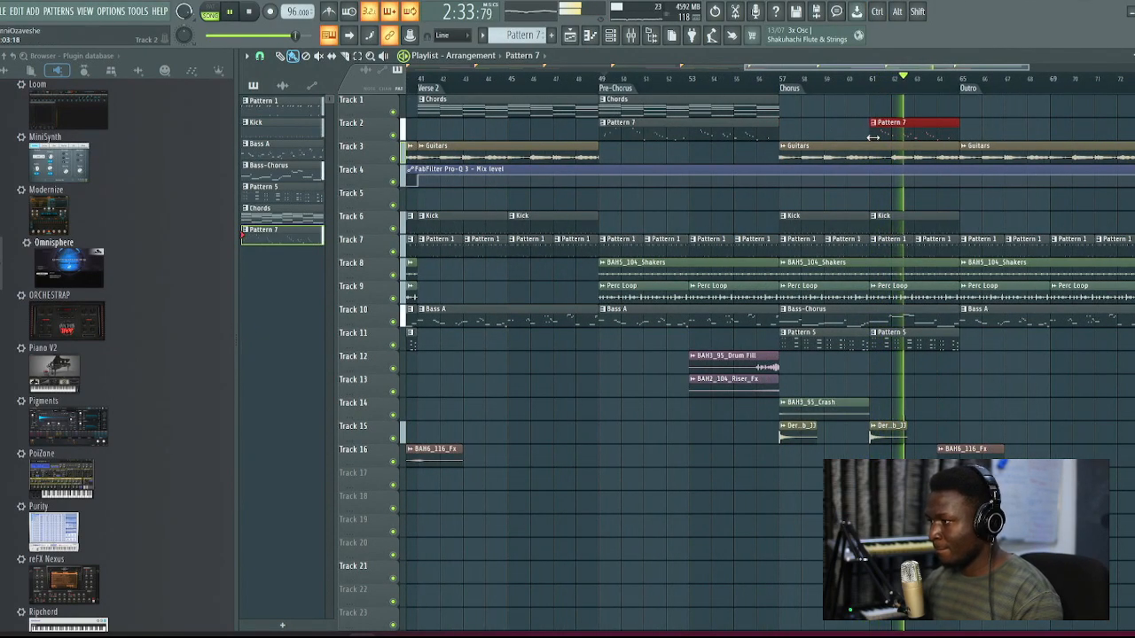
pyautogui.hscroll(-3)
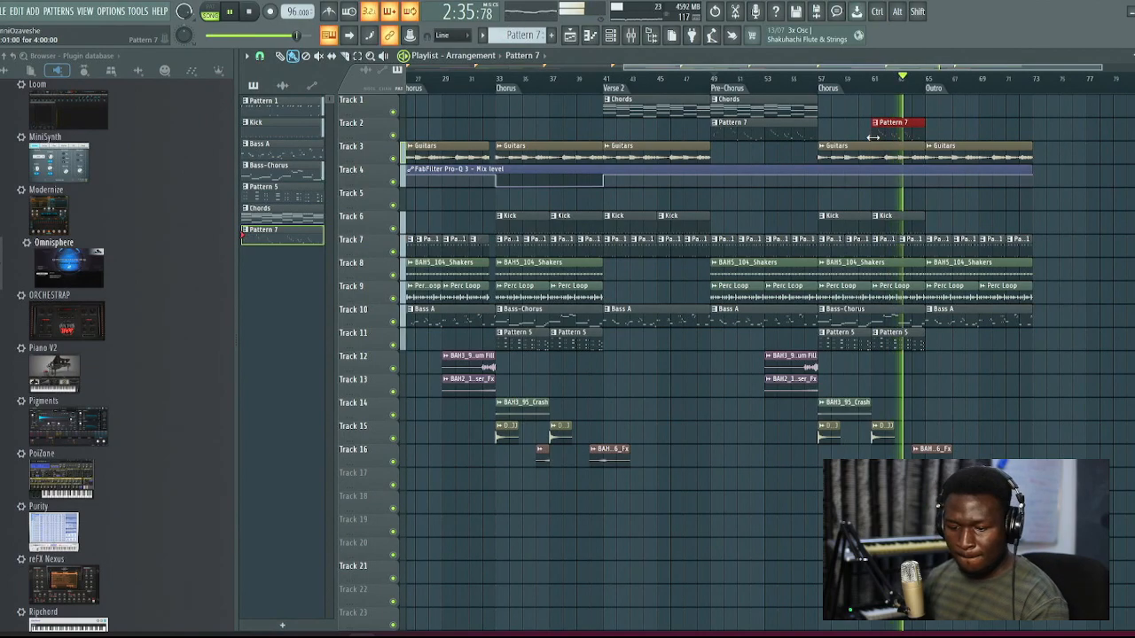